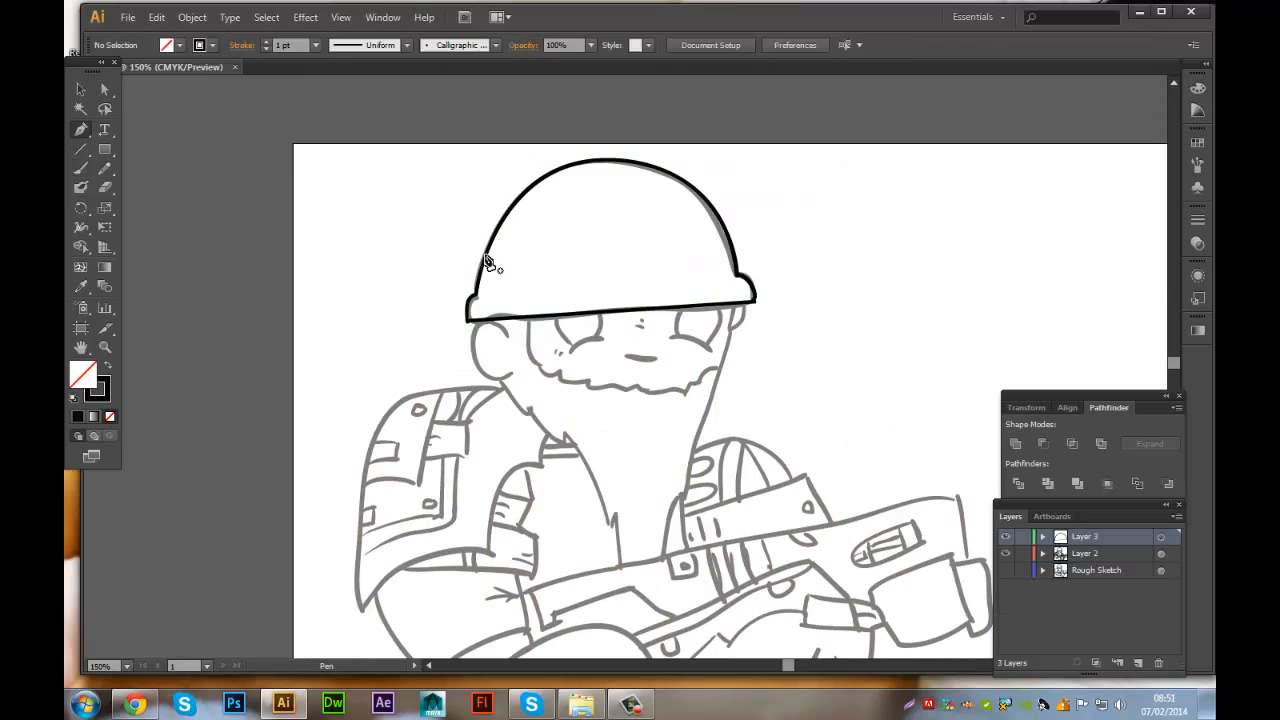
# - Trace the helmet, bearded face, shoulder pad, arm and boot with thick black strokes on Layer 3
pyautogui.click(1006, 553)
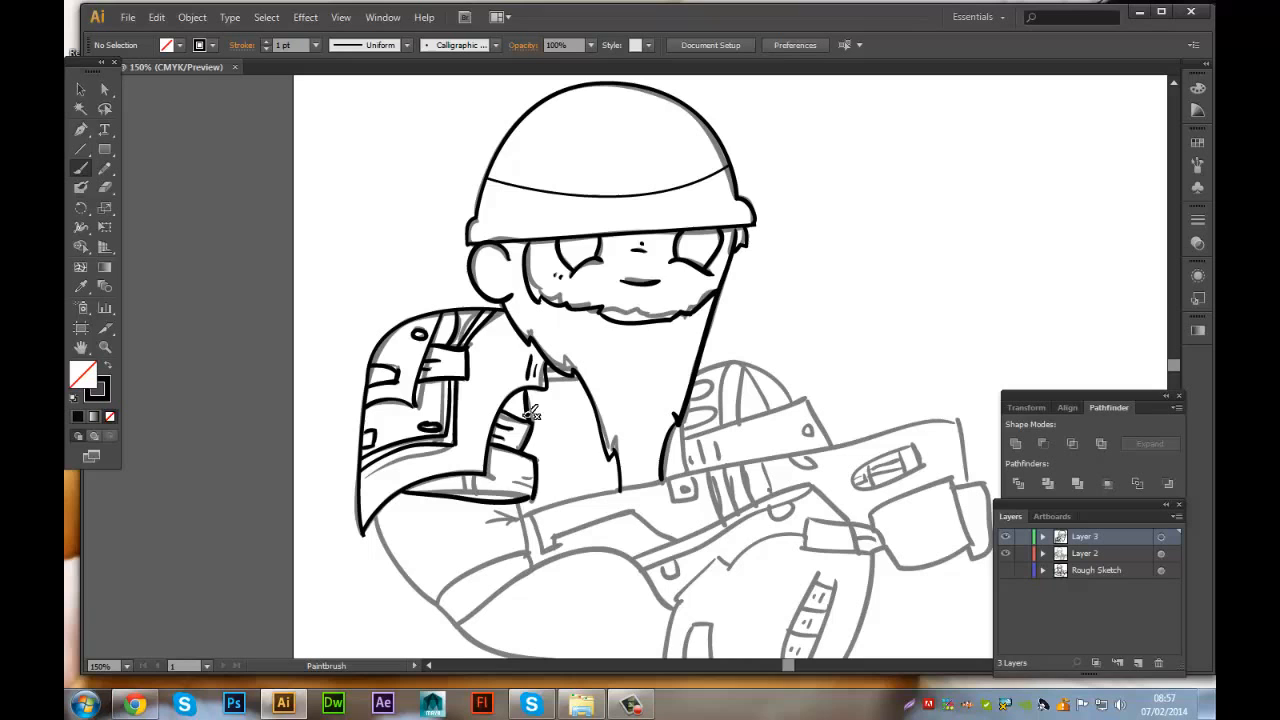
pyautogui.scroll(-3)
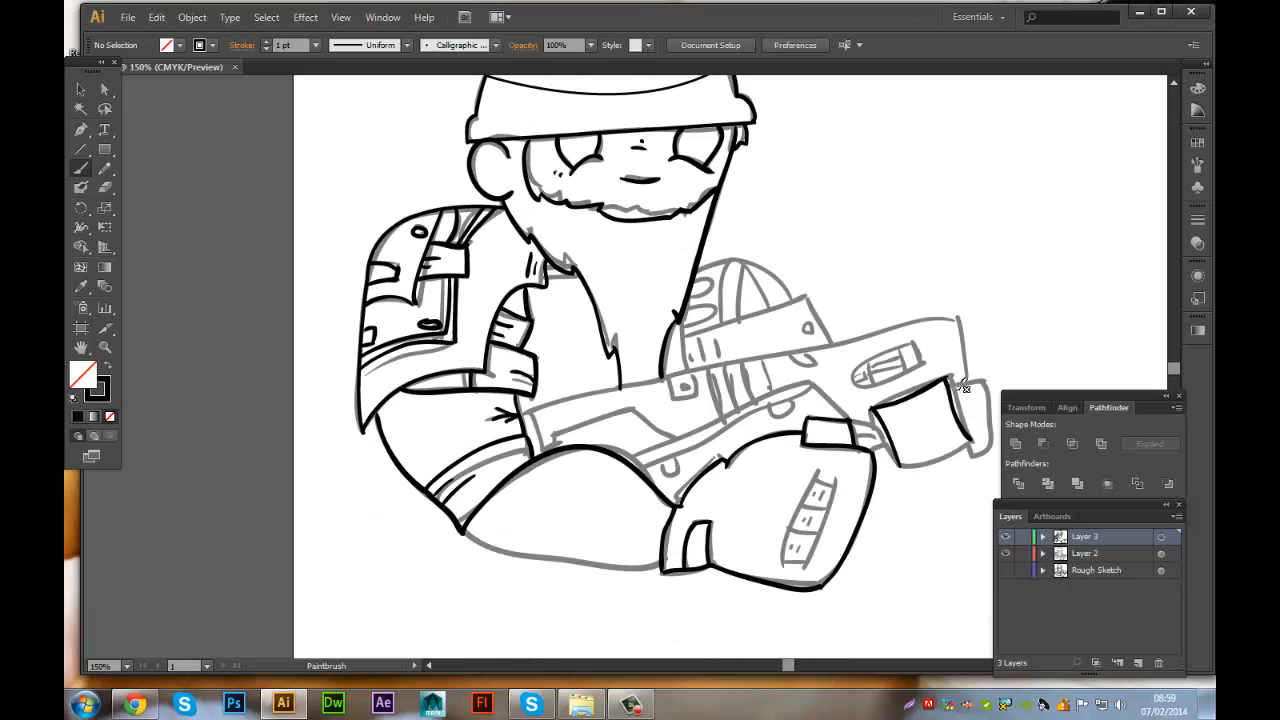
pyautogui.click(134, 703)
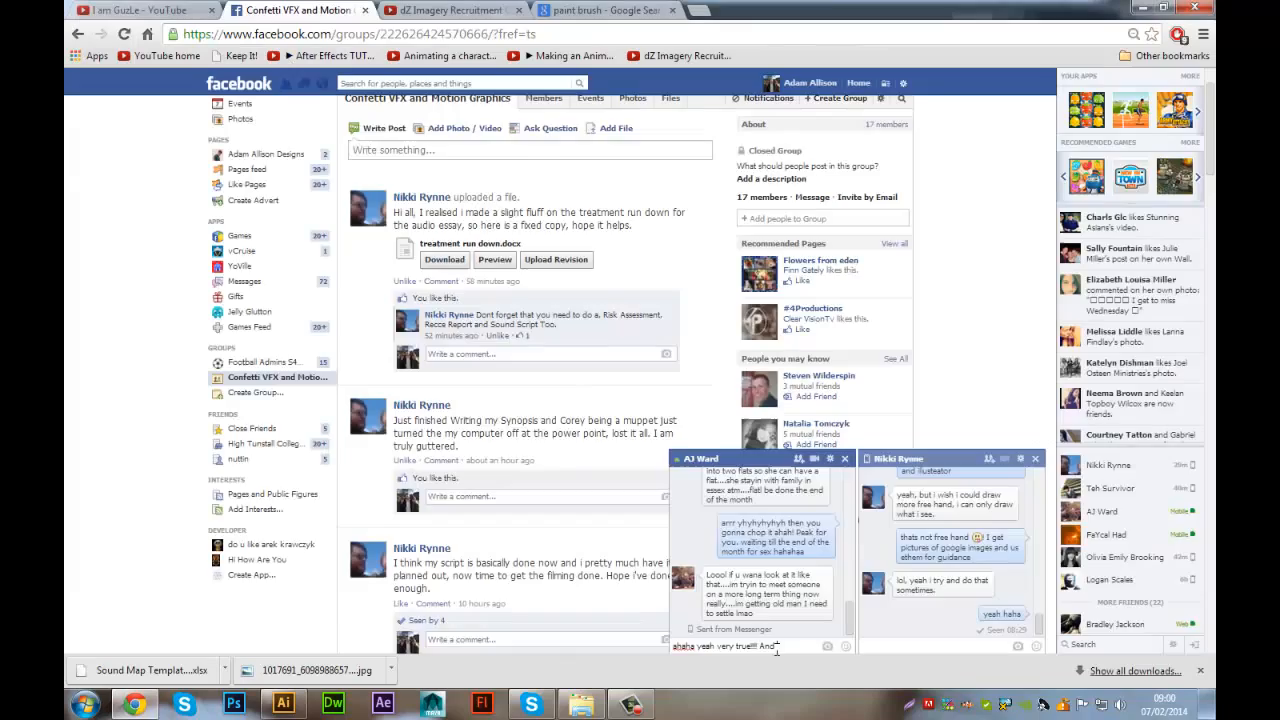
pyautogui.click(283, 703)
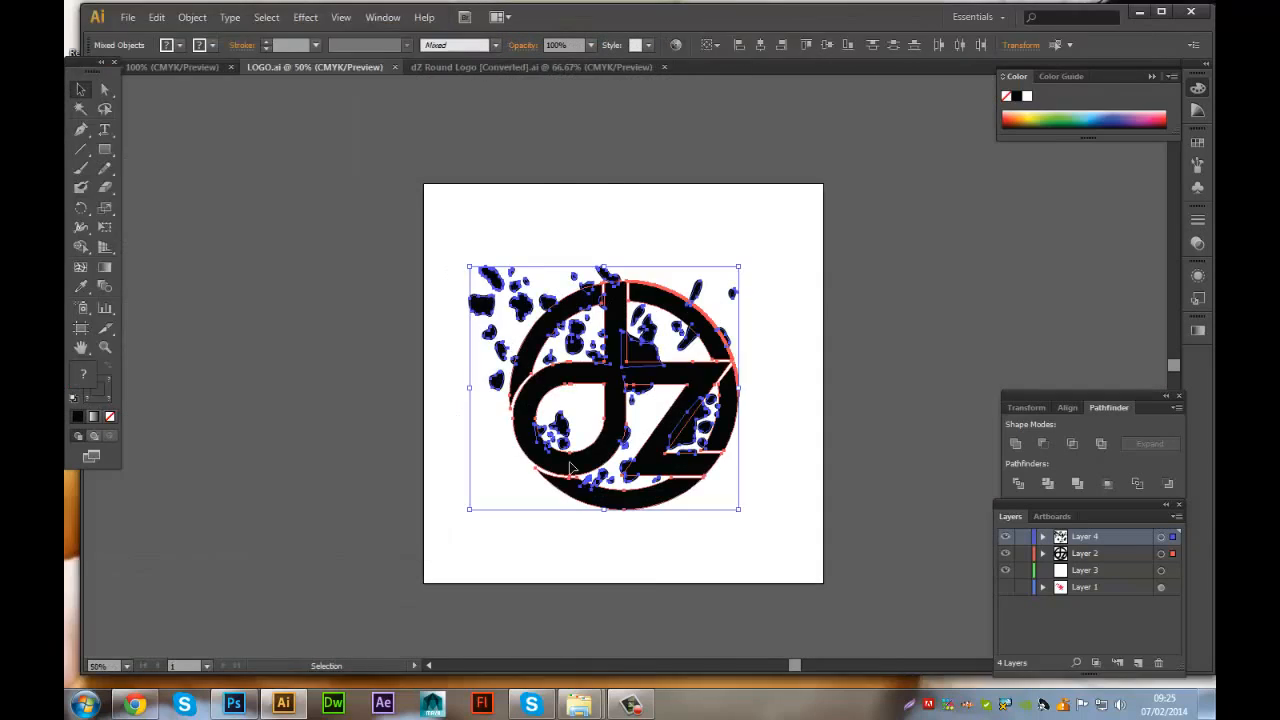
# - Scatter black splatter shapes on a new layer over the dZ logo in LOGO.ai
pyautogui.click(233, 704)
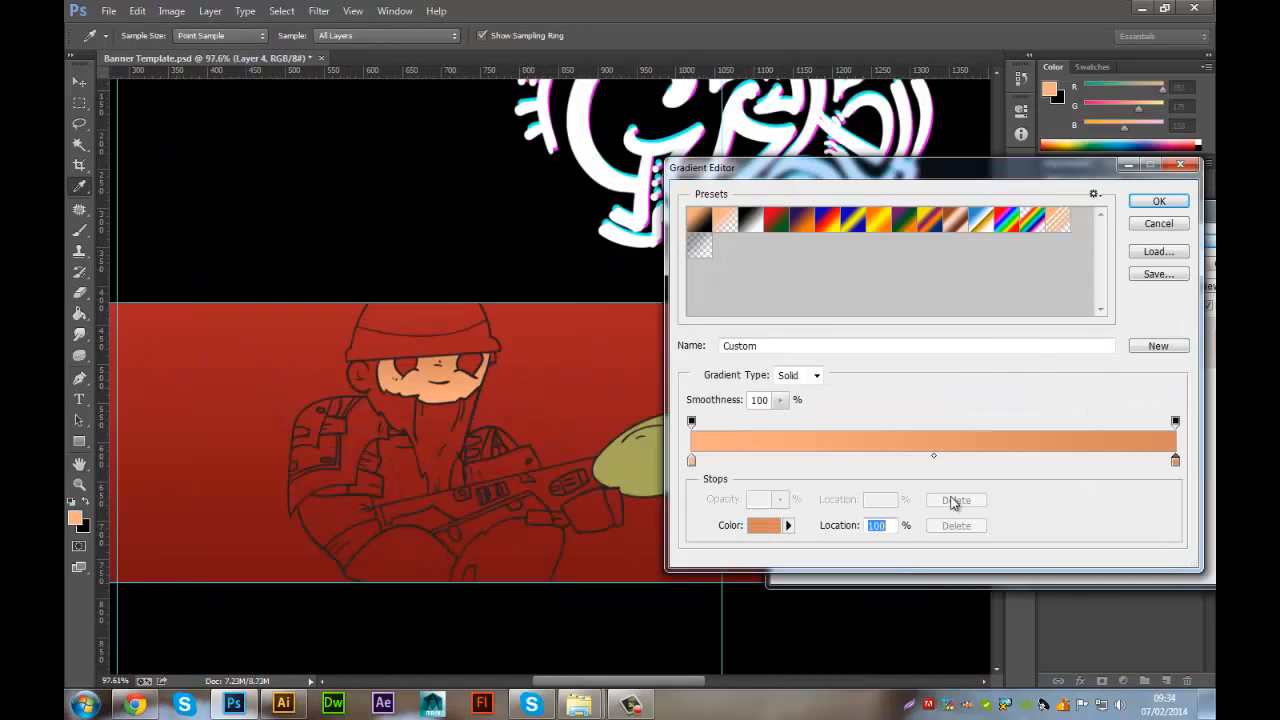
# - Give the skin a gradient fill and paint red, grey and green on new Colour-group layers
pyautogui.click(1157, 201)
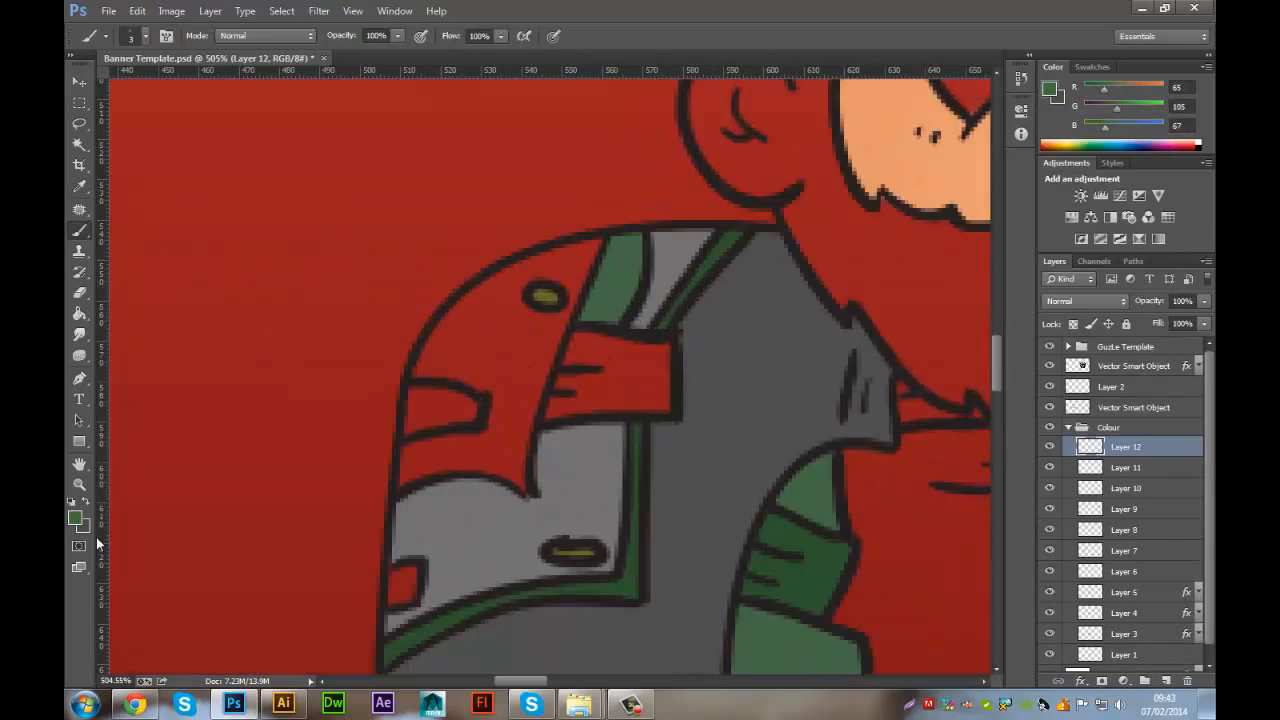
pyautogui.click(283, 703)
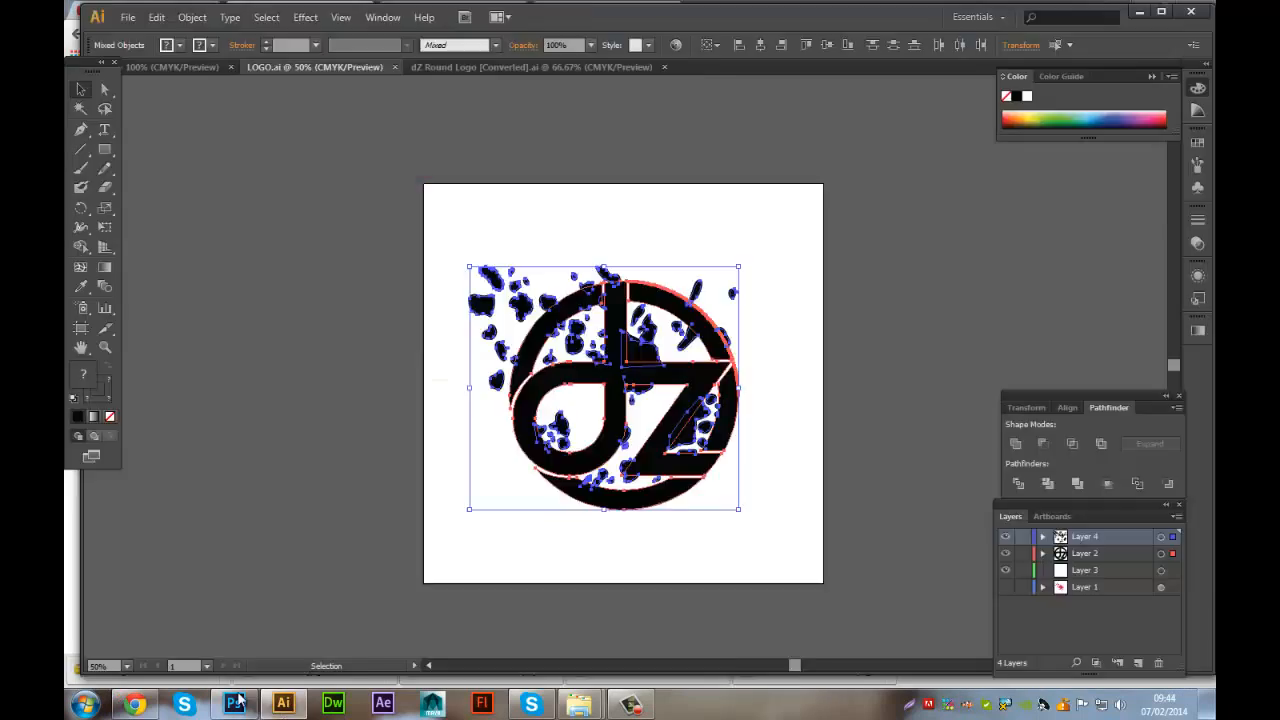
pyautogui.click(233, 703)
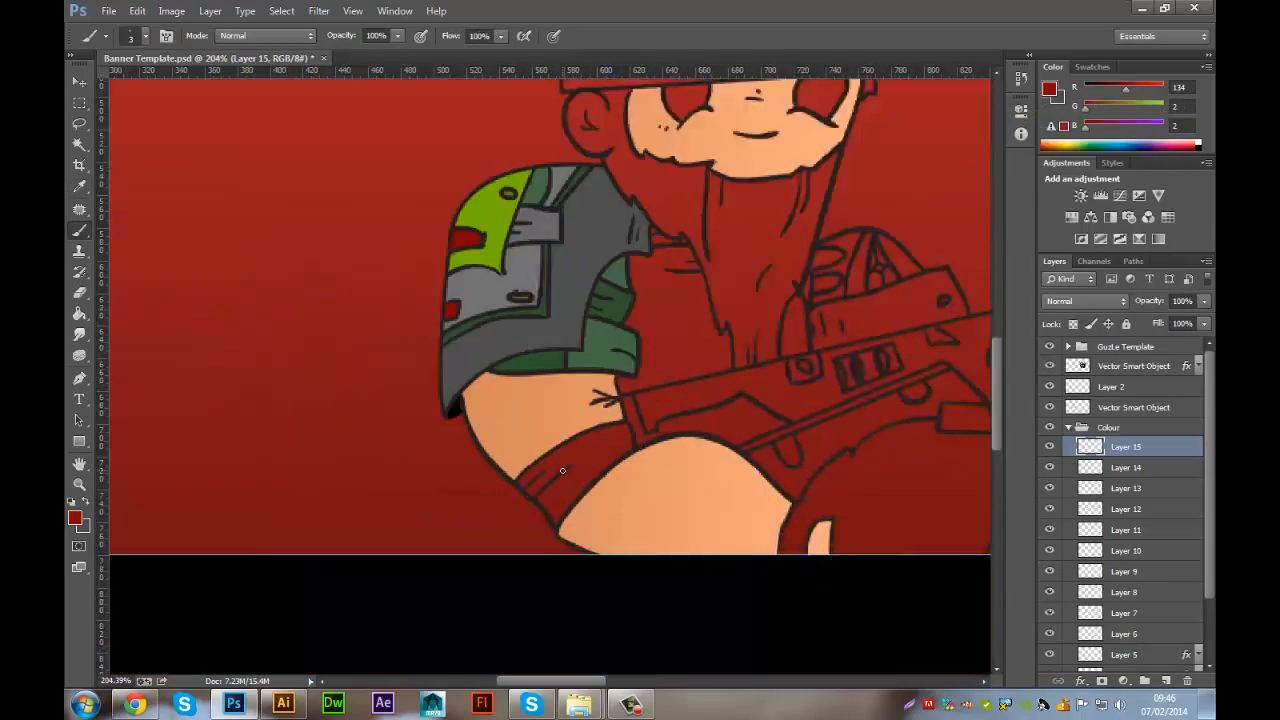
pyautogui.click(133, 704)
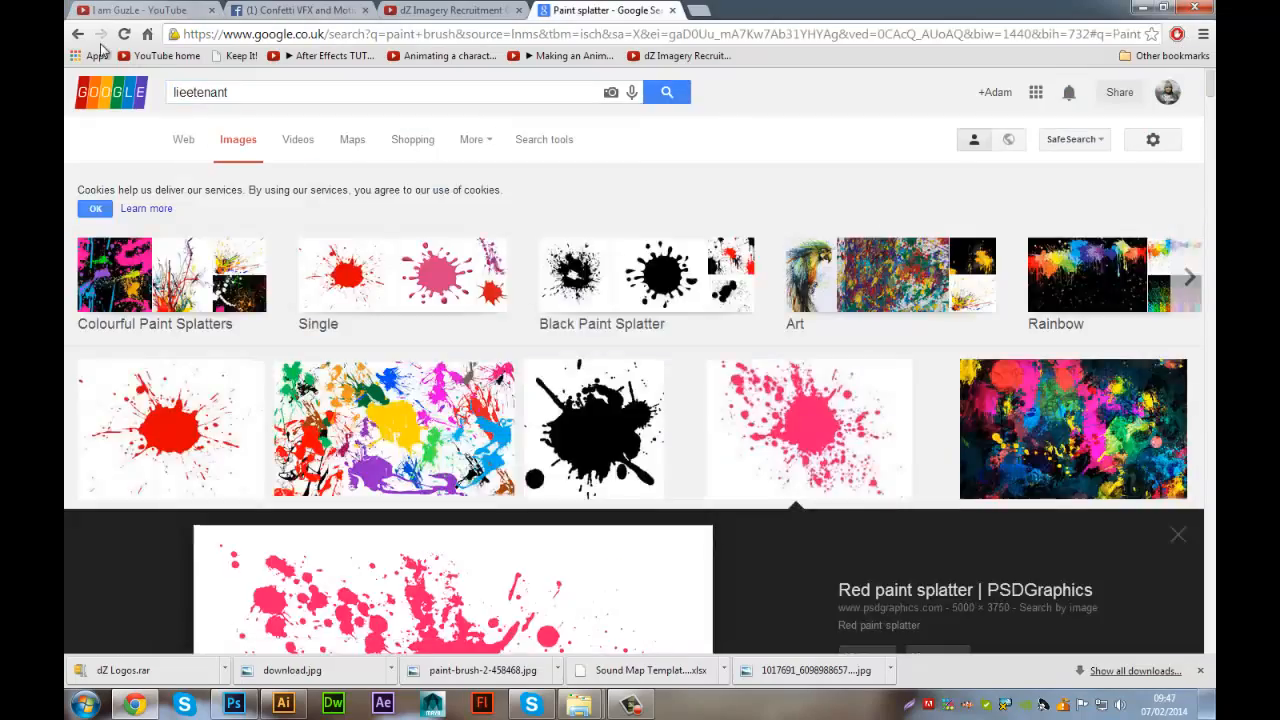
# - Expand the preview of a red paint splatter thumbnail in Google Images
pyautogui.click(233, 703)
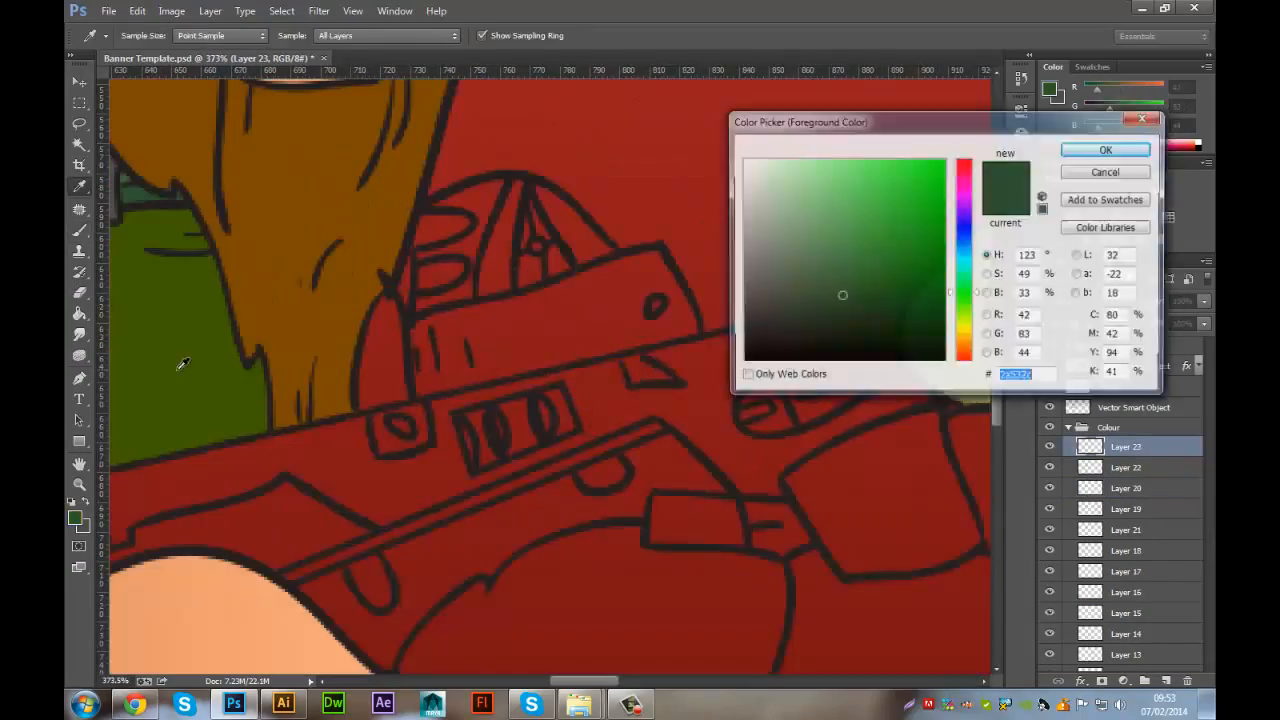
# - Paint the jacket dark green and the gun sight grey with a red light on new layers
pyautogui.click(1105, 149)
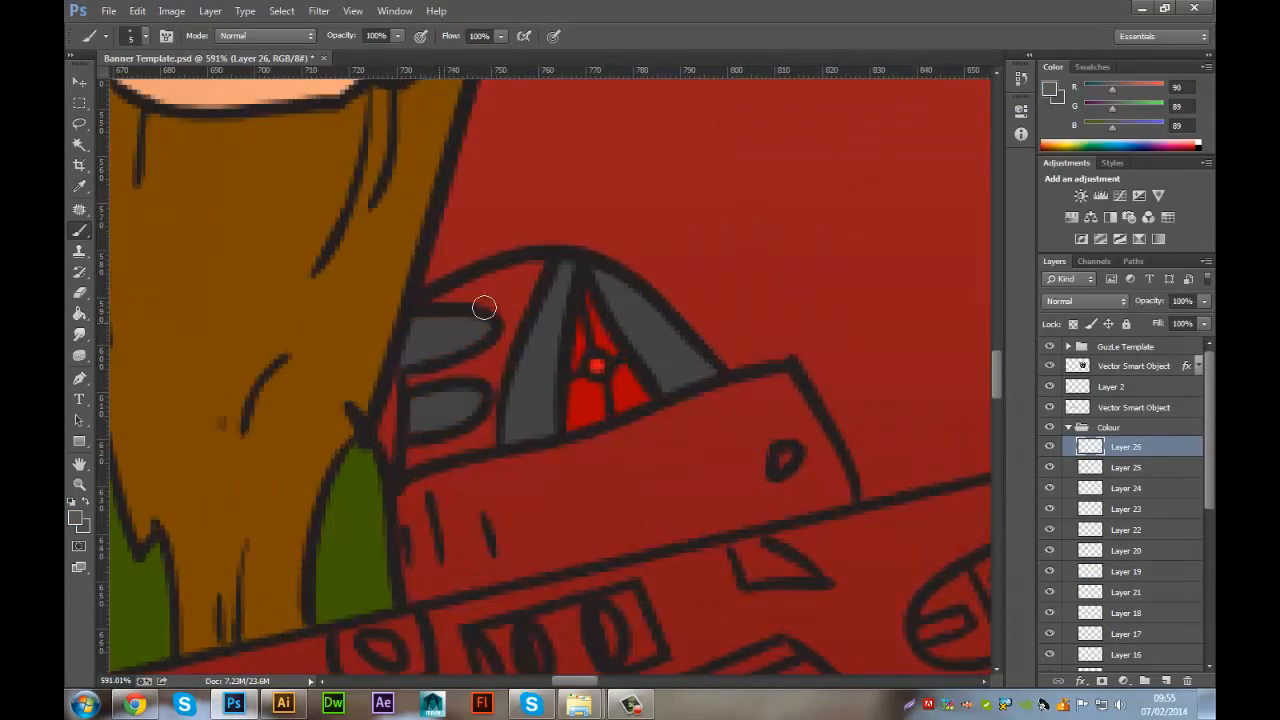
pyautogui.press('Ctrl+0')
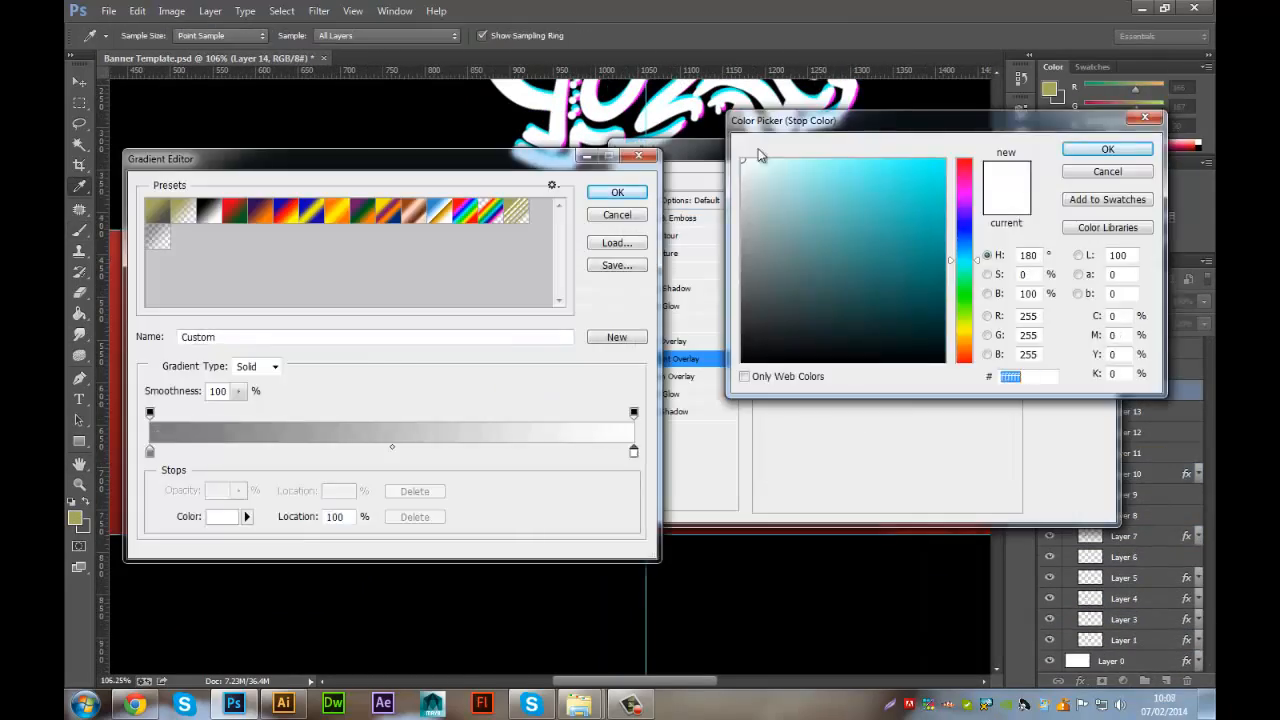
# - Apply Gradient Overlays making the helmet green and the beard olive-gold
pyautogui.click(1107, 149)
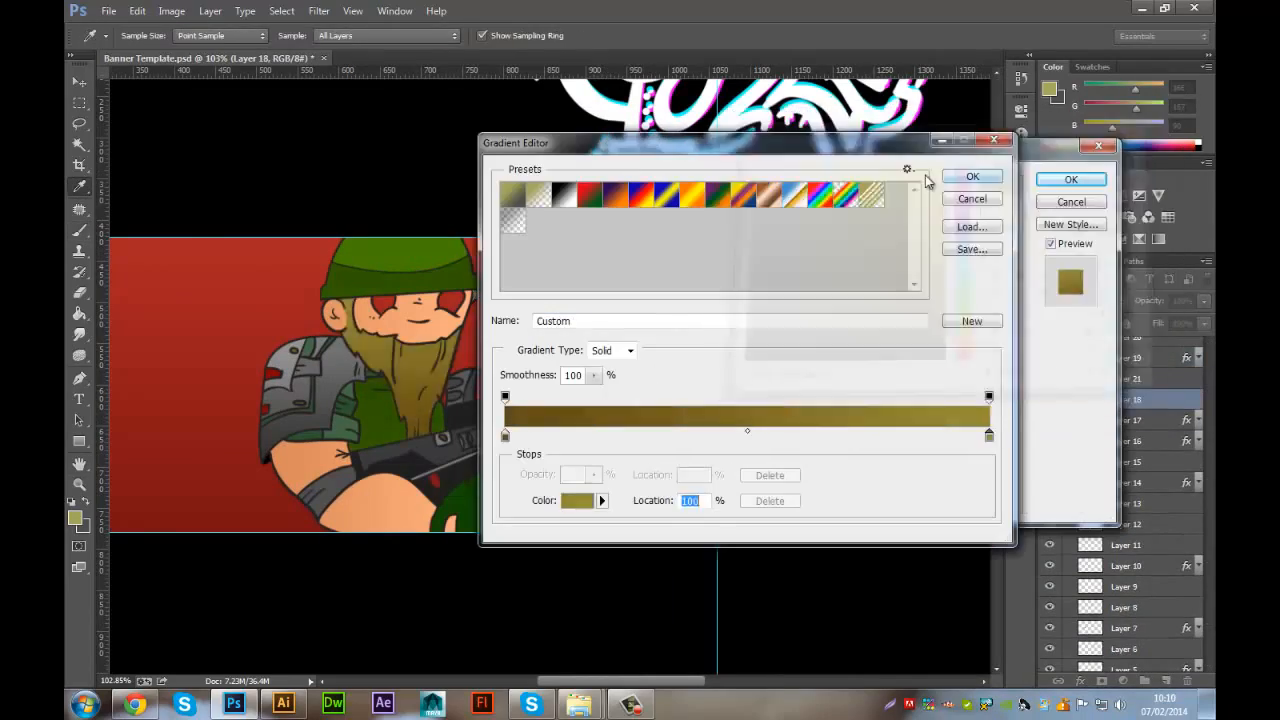
pyautogui.click(971, 176)
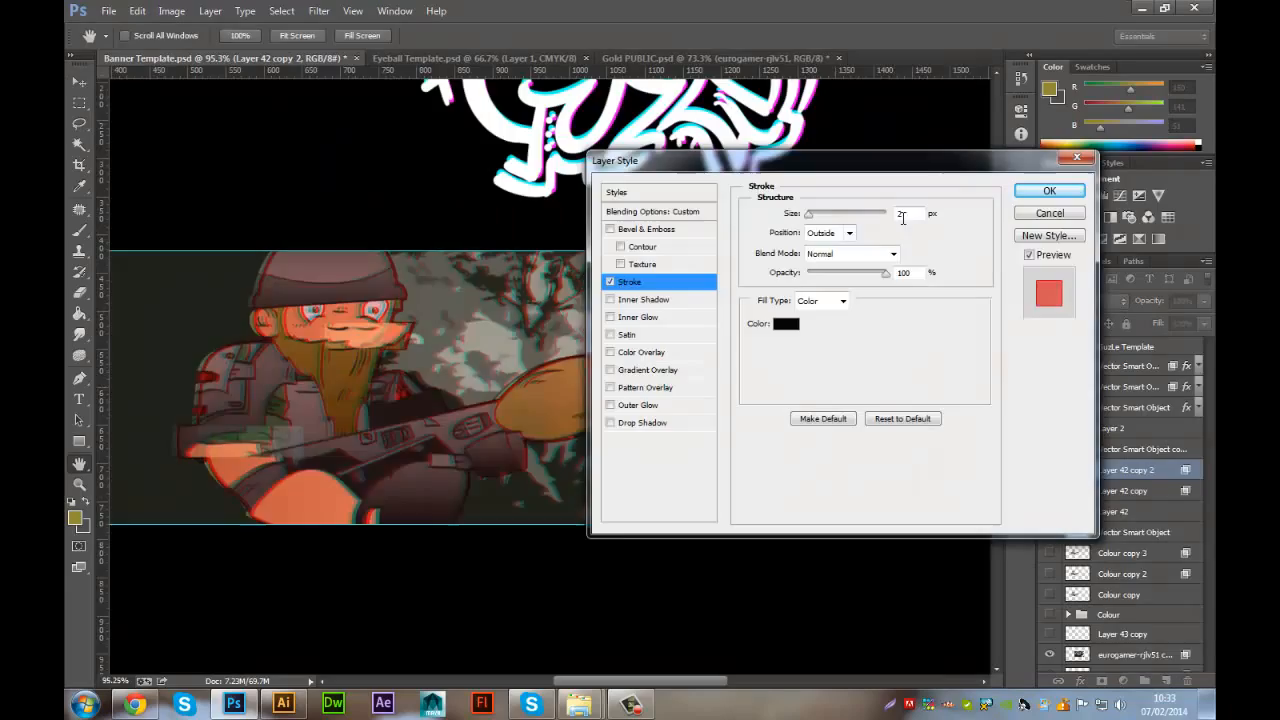
# - Stroke the soldier copy in black and move the SIG logo copies along the guides
pyautogui.click(1049, 190)
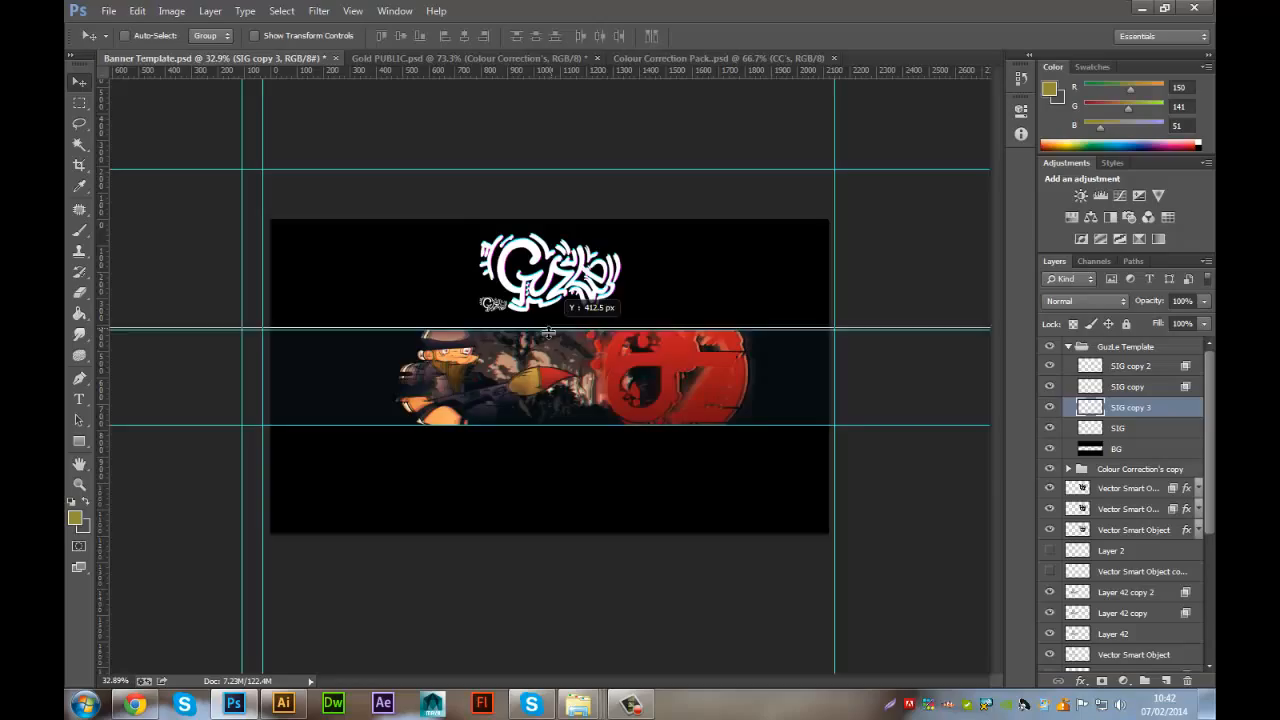
# - Blend ivy and vine renders over the dZ logo with Hard Mix, then choose a spatter brush preset
pyautogui.click(860, 58)
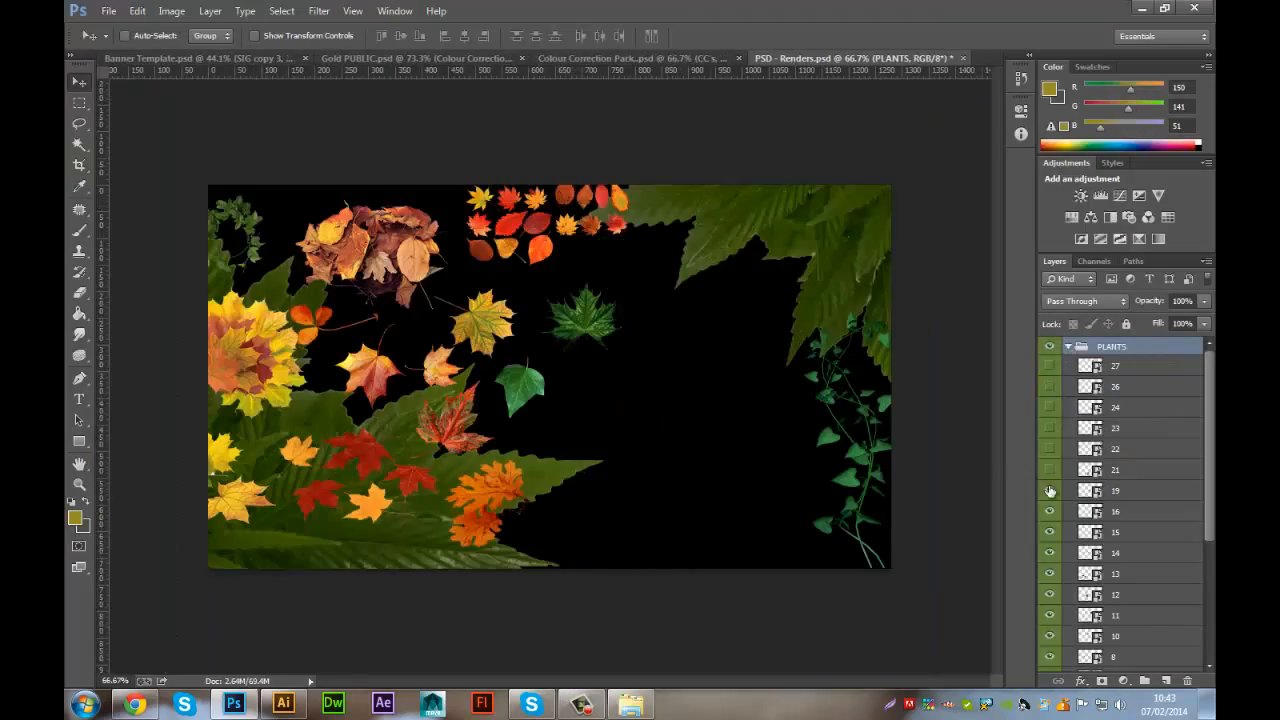
pyautogui.click(180, 57)
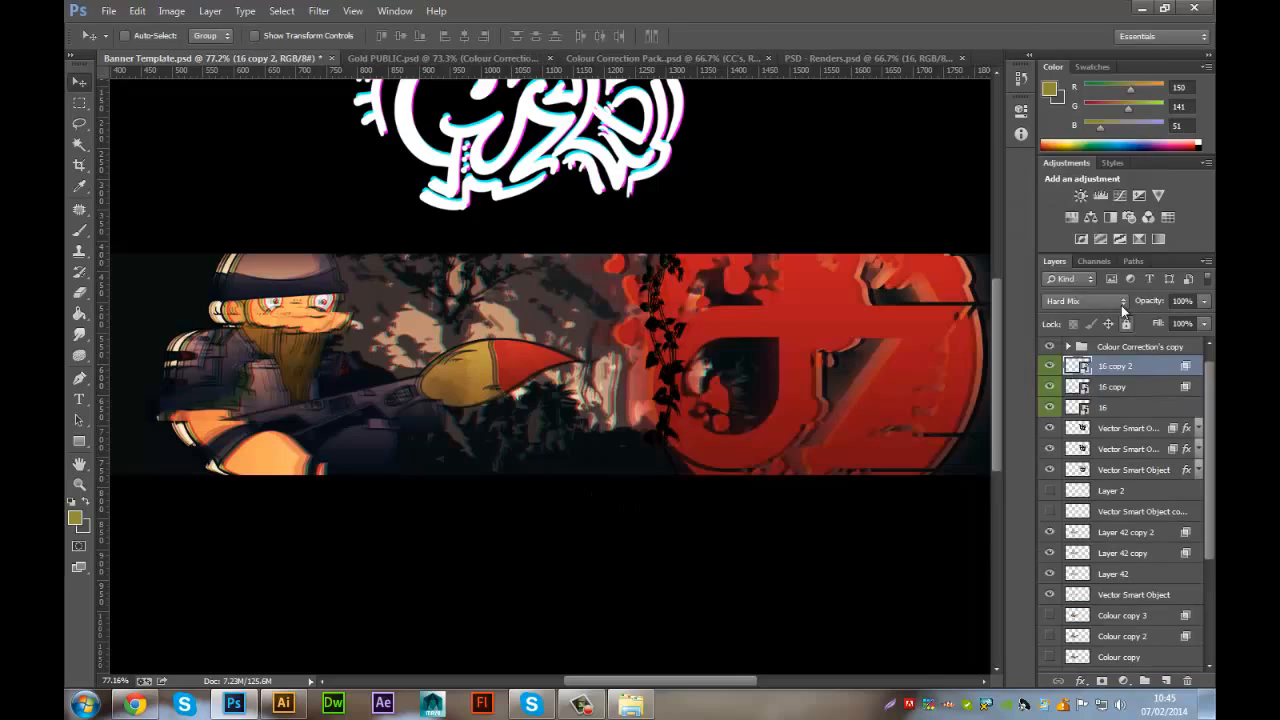
pyautogui.click(79, 230)
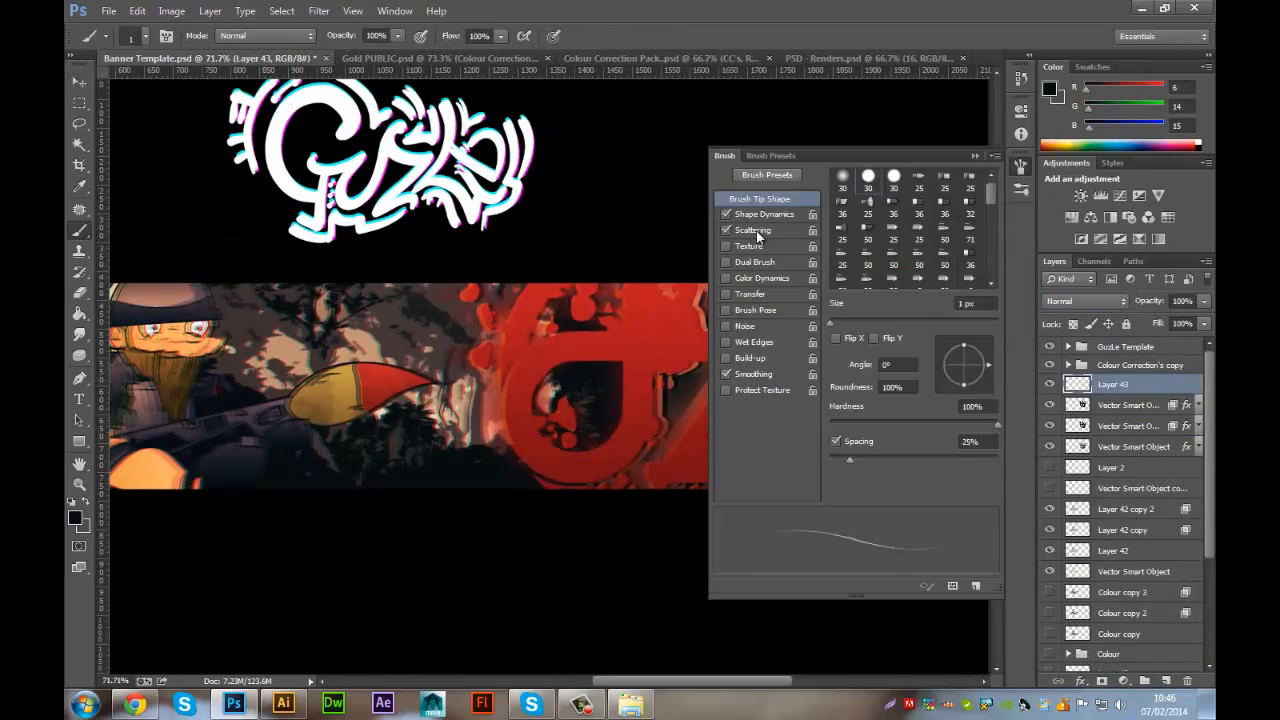
pyautogui.click(771, 155)
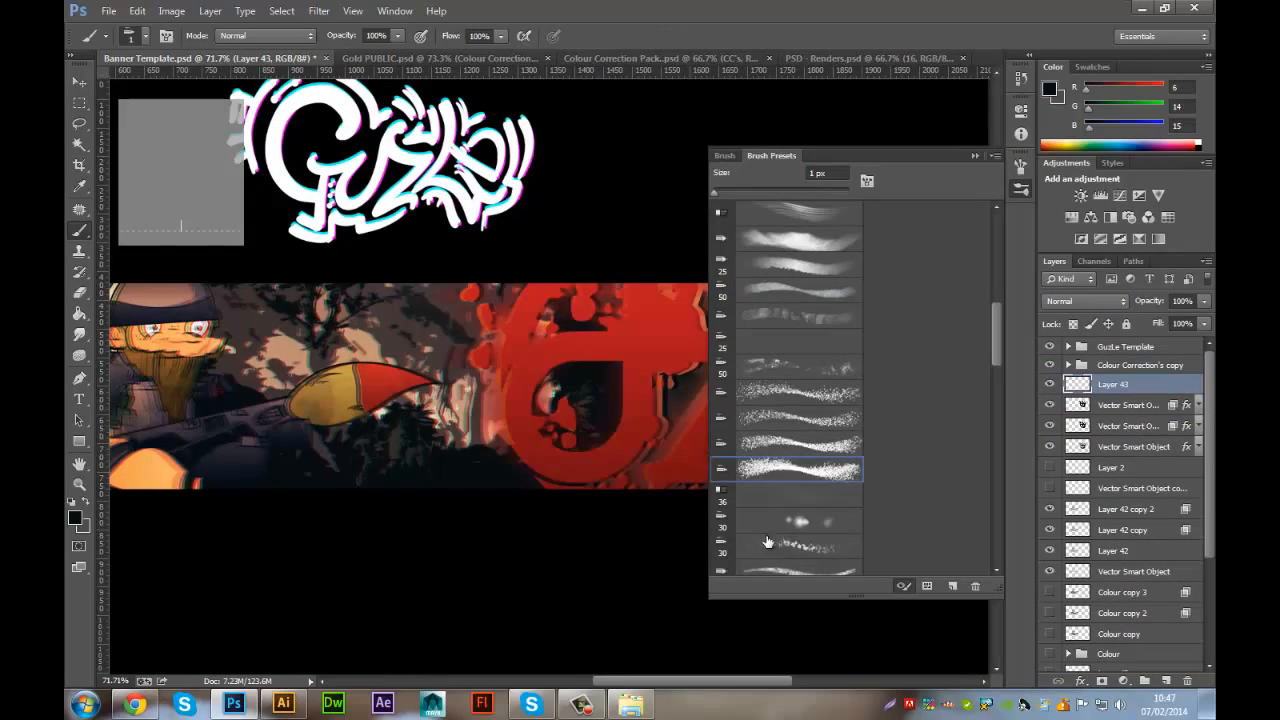